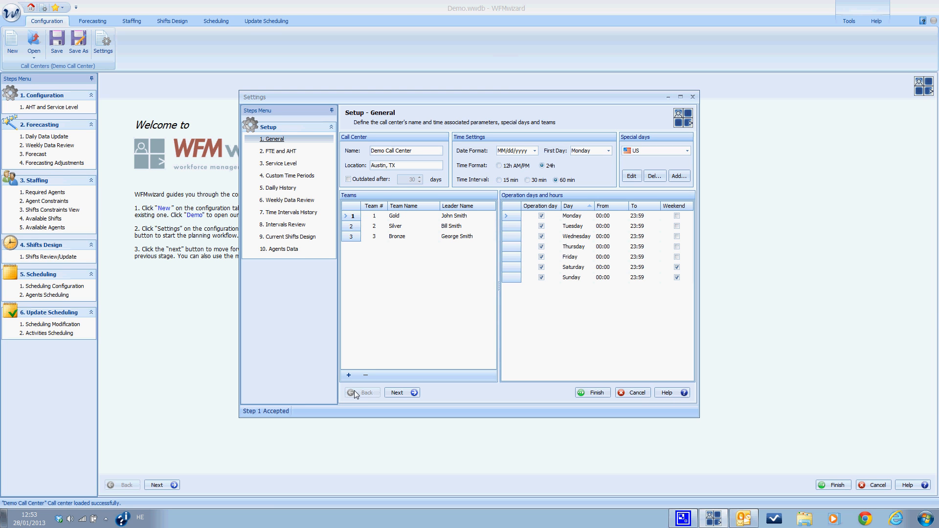
pyautogui.moveTo(468, 356)
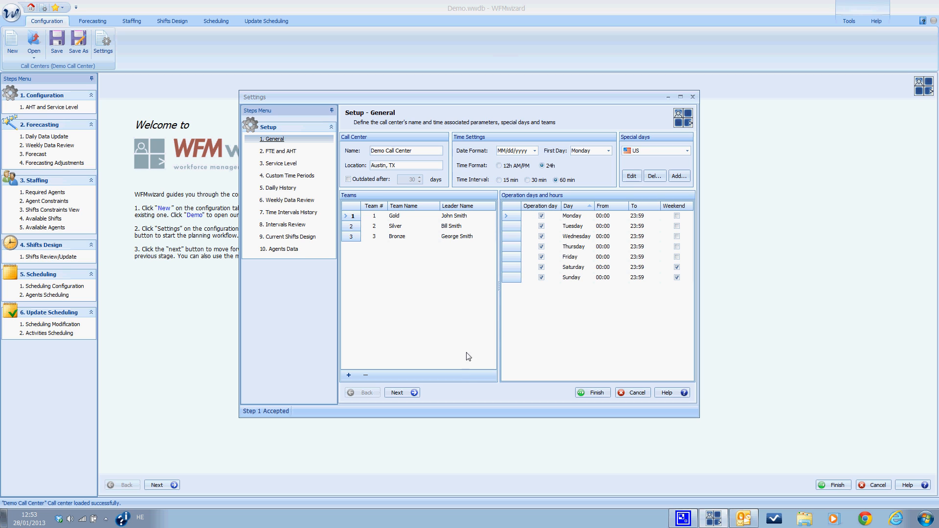
pyautogui.moveTo(464, 366)
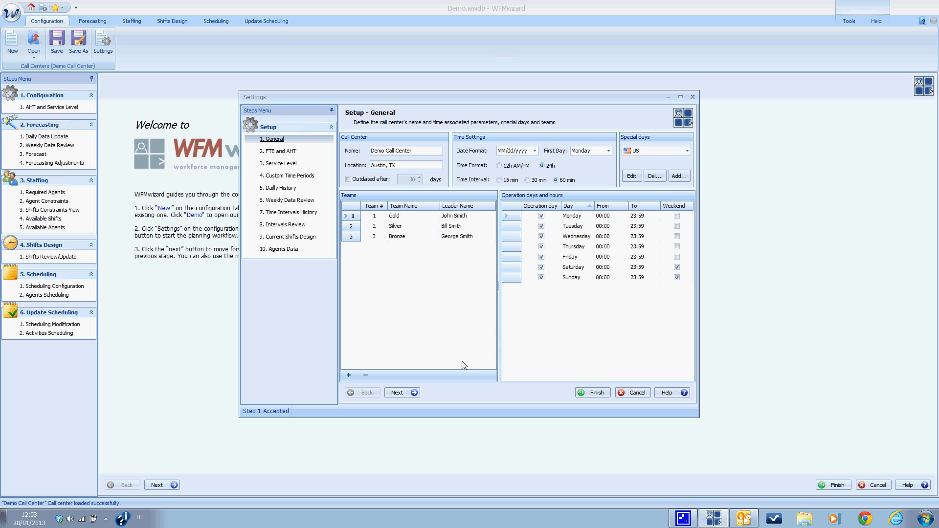
pyautogui.moveTo(437, 316)
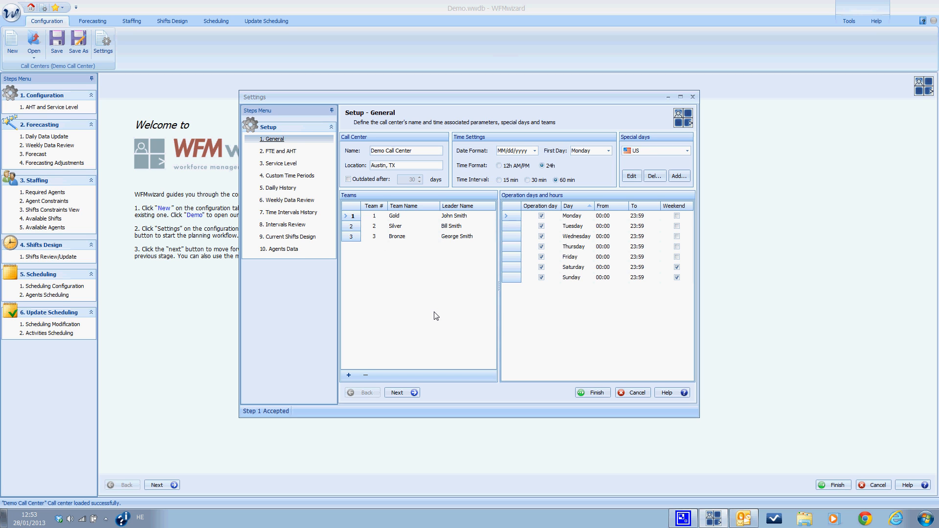
pyautogui.moveTo(414, 311)
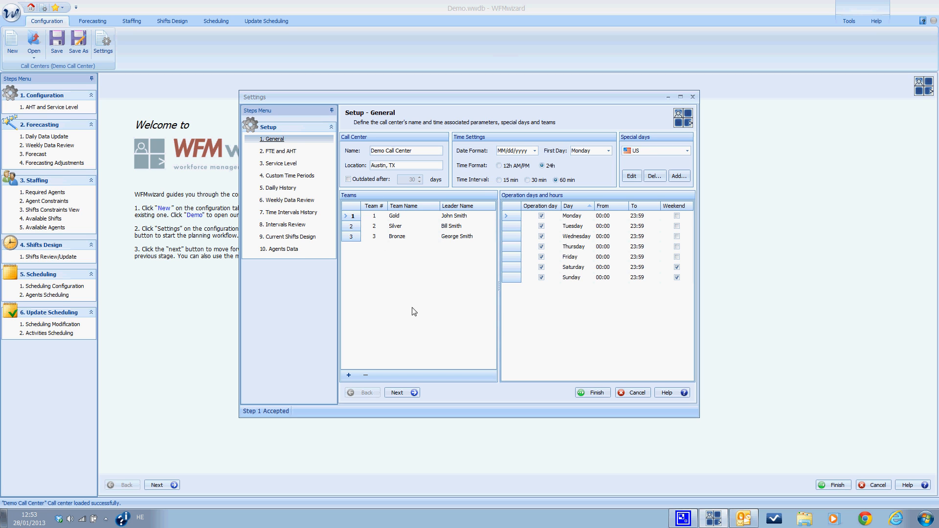
pyautogui.moveTo(290, 151)
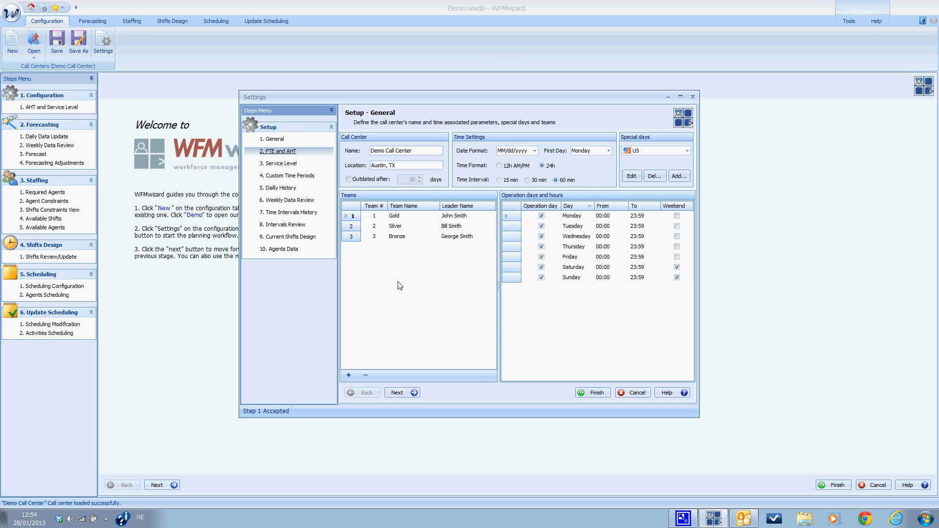
pyautogui.moveTo(439, 312)
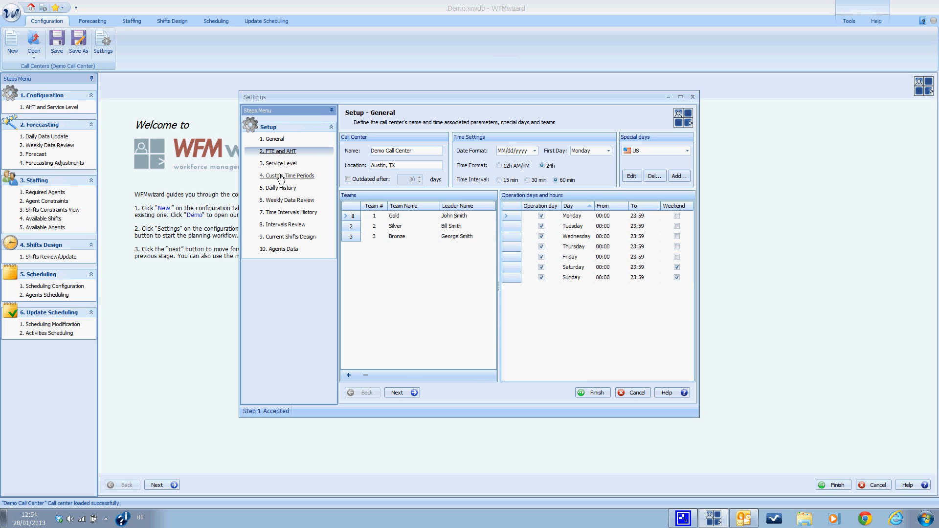
pyautogui.moveTo(293, 200)
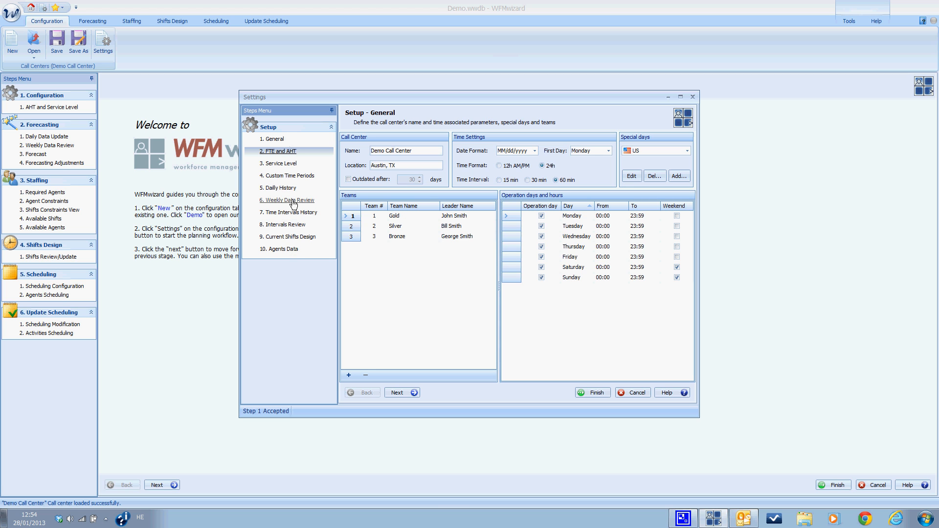
# Accept the General settings and move to the FTE and AHT step, reviewing its tables
pyautogui.click(399, 393)
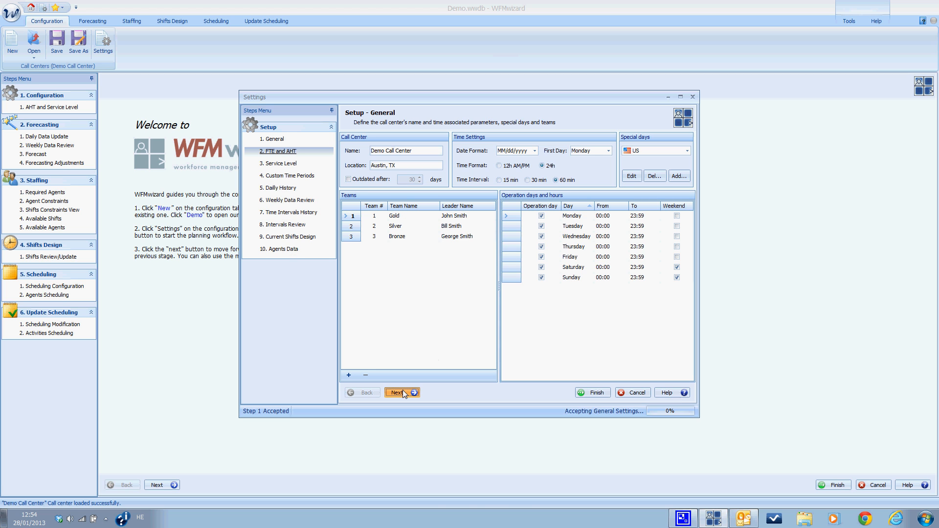
pyautogui.click(398, 392)
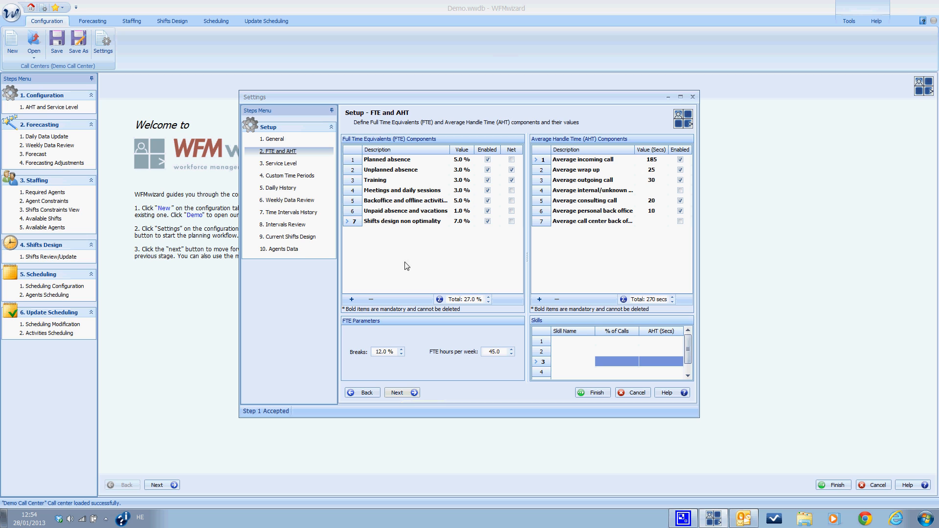
pyautogui.click(487, 220)
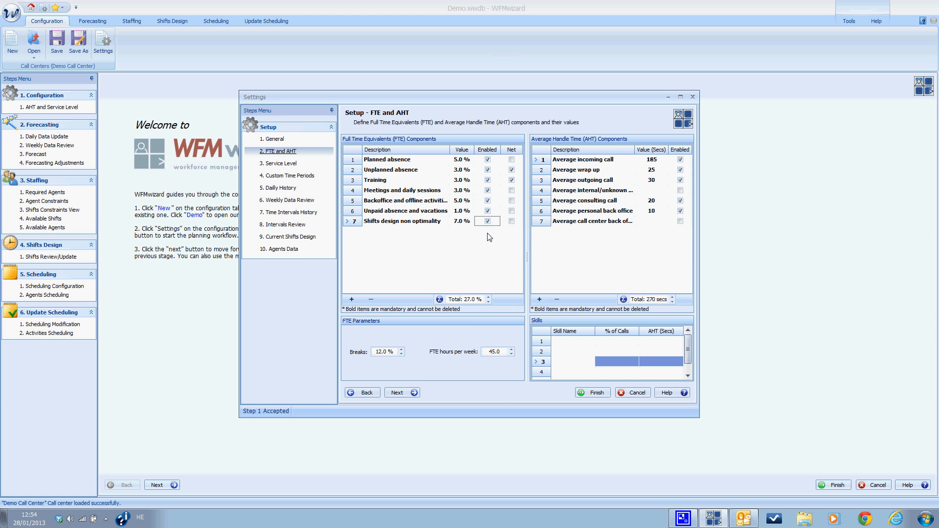
pyautogui.moveTo(457, 210)
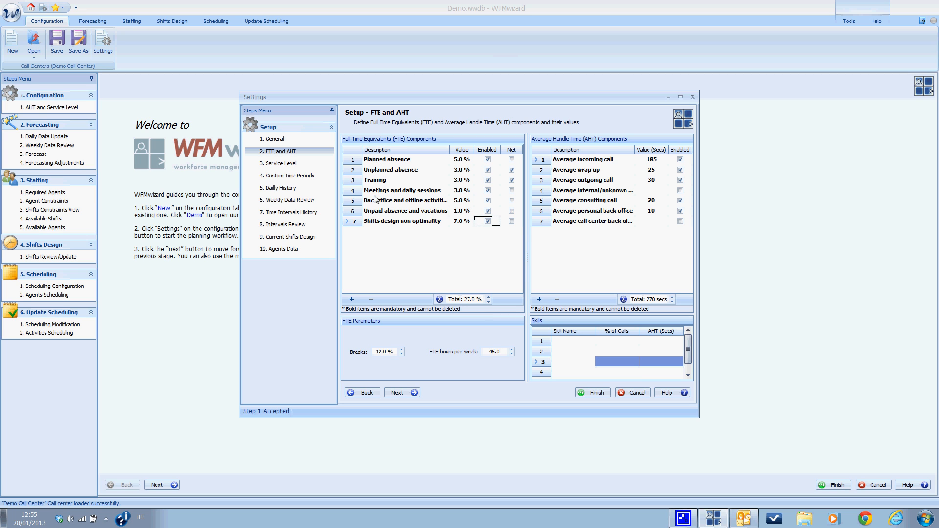
pyautogui.moveTo(386, 261)
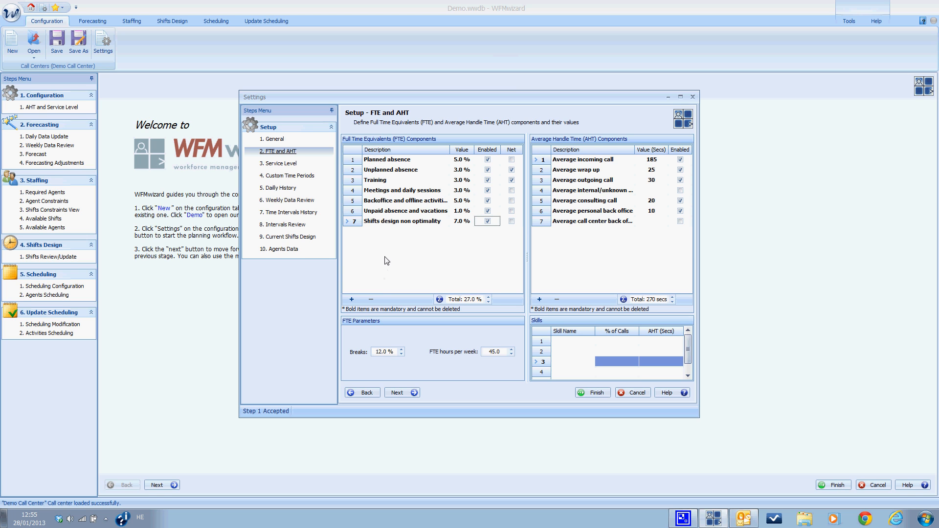
pyautogui.moveTo(385, 236)
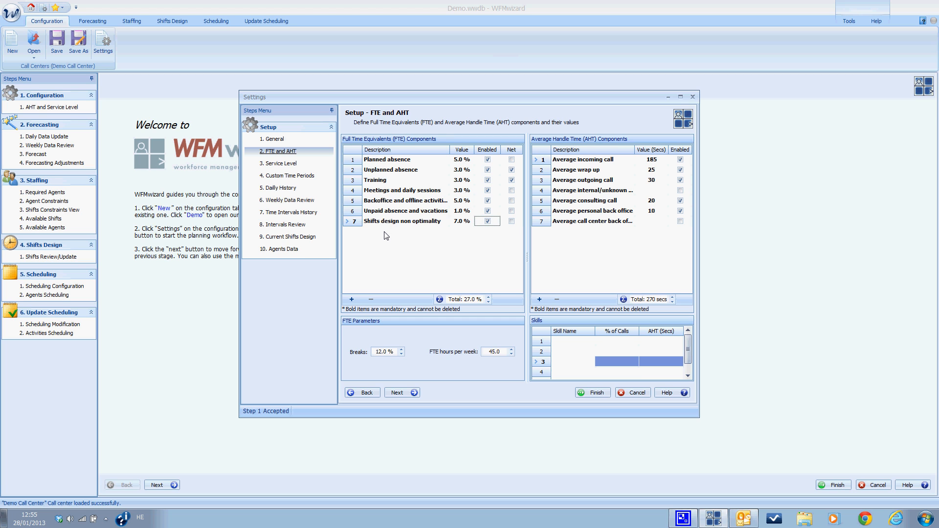
pyautogui.moveTo(416, 206)
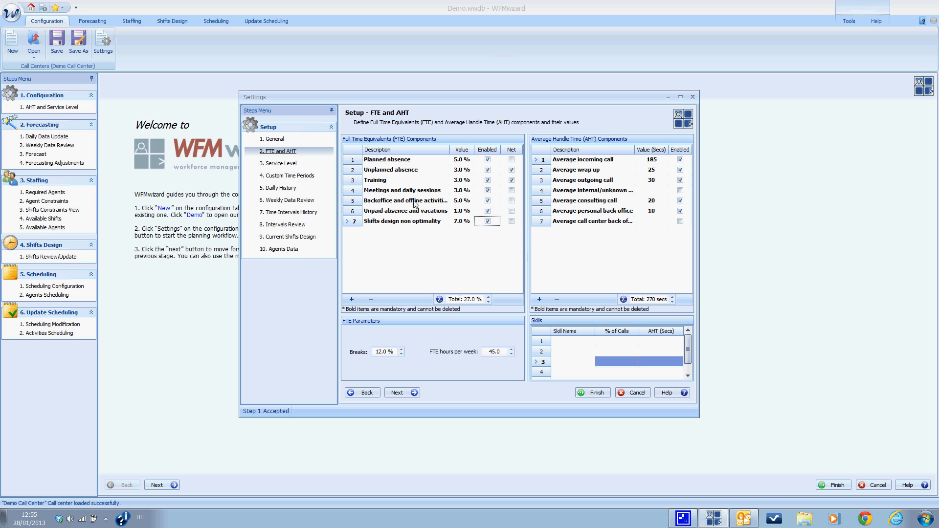
# Change the Planned absence FTE component value from 5.0 % to 7.0 %
pyautogui.click(461, 159)
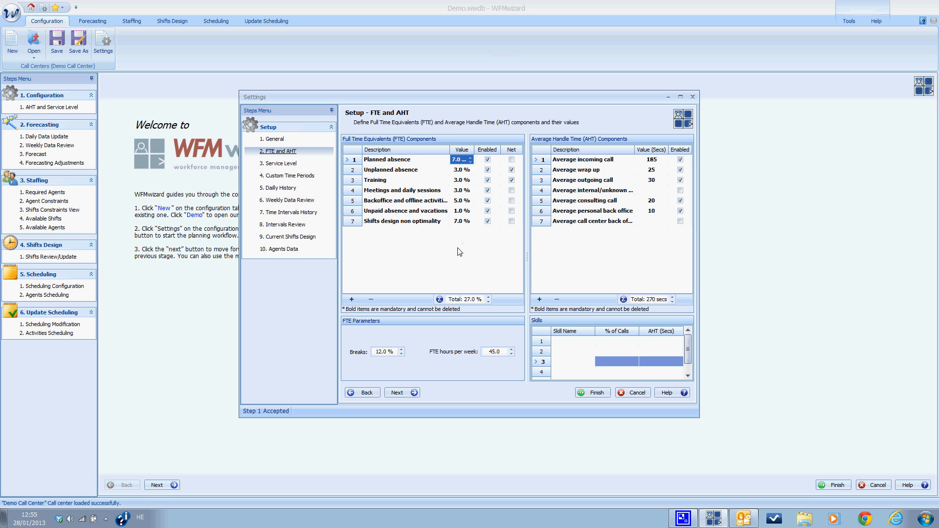
pyautogui.moveTo(385, 270)
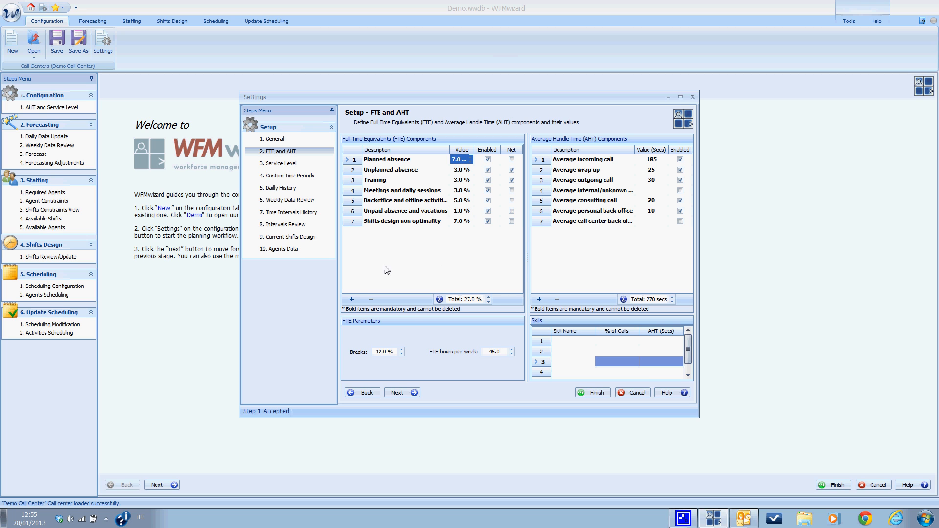
pyautogui.moveTo(351, 299)
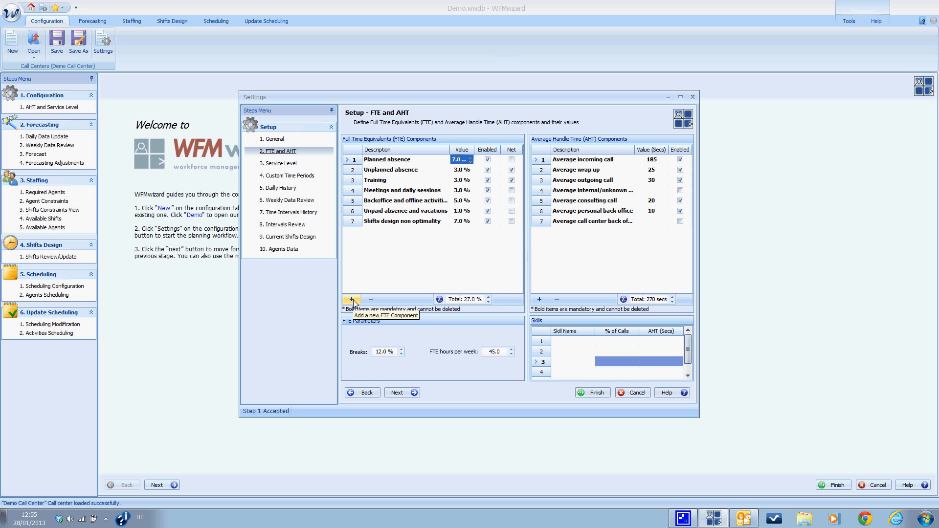
pyautogui.click(352, 299)
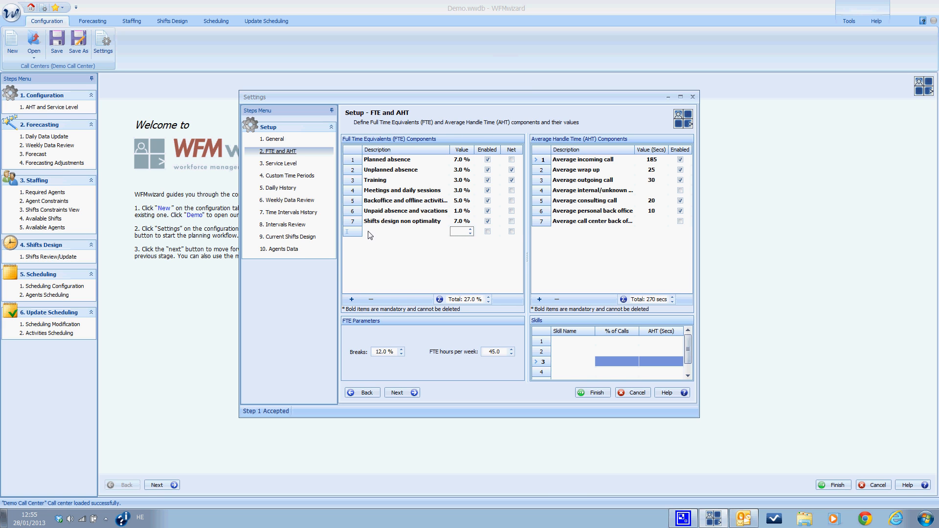
pyautogui.click(405, 231)
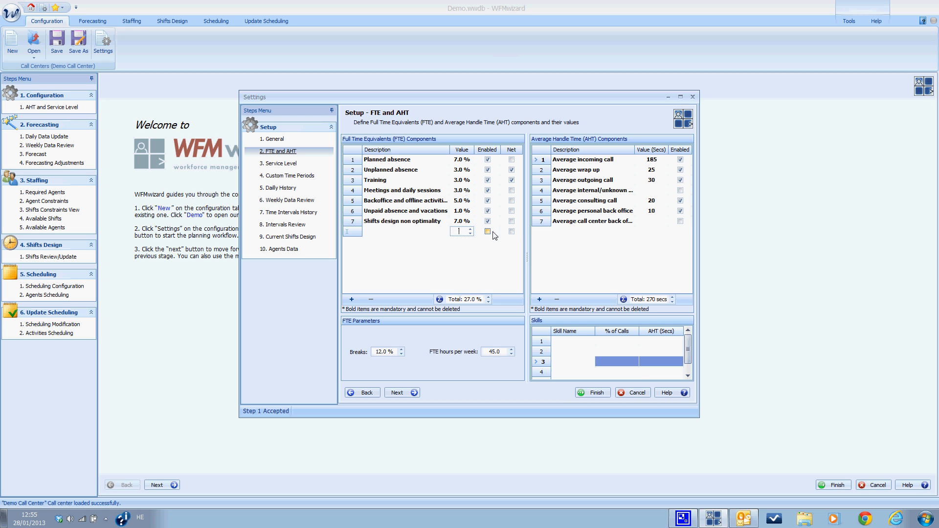
pyautogui.click(487, 231)
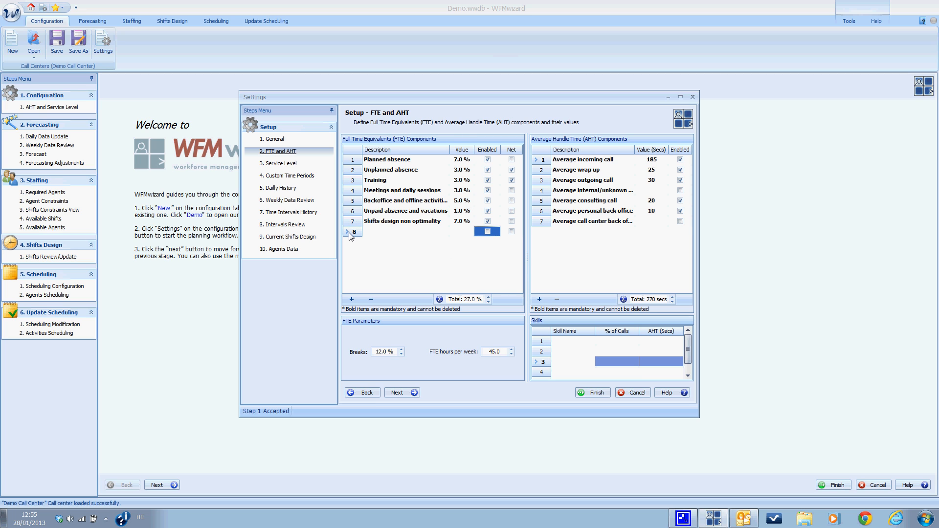
pyautogui.click(413, 232)
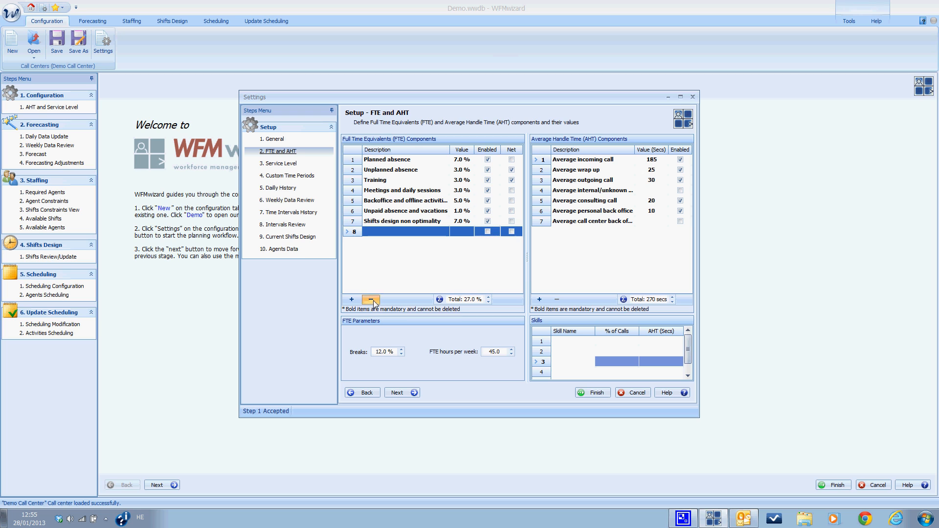
pyautogui.click(371, 300)
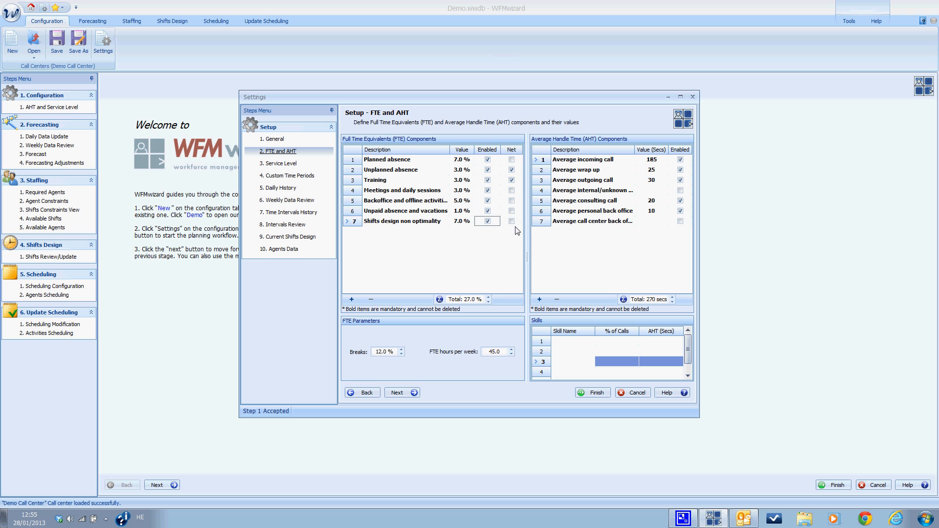
pyautogui.moveTo(517, 231)
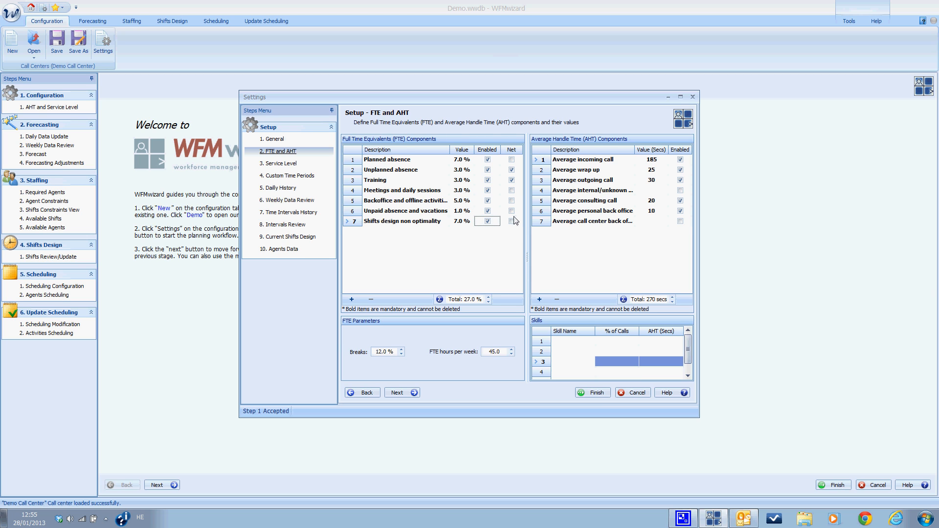
pyautogui.moveTo(526, 228)
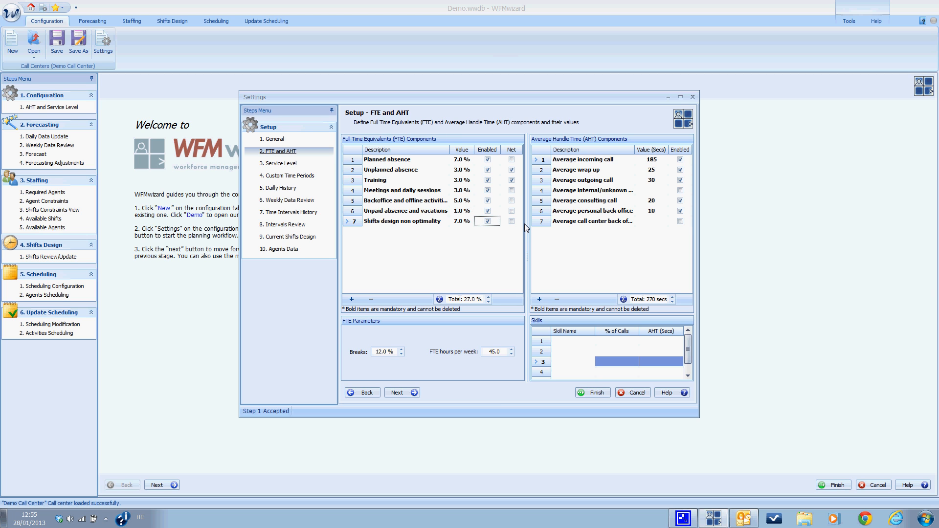
pyautogui.moveTo(541, 226)
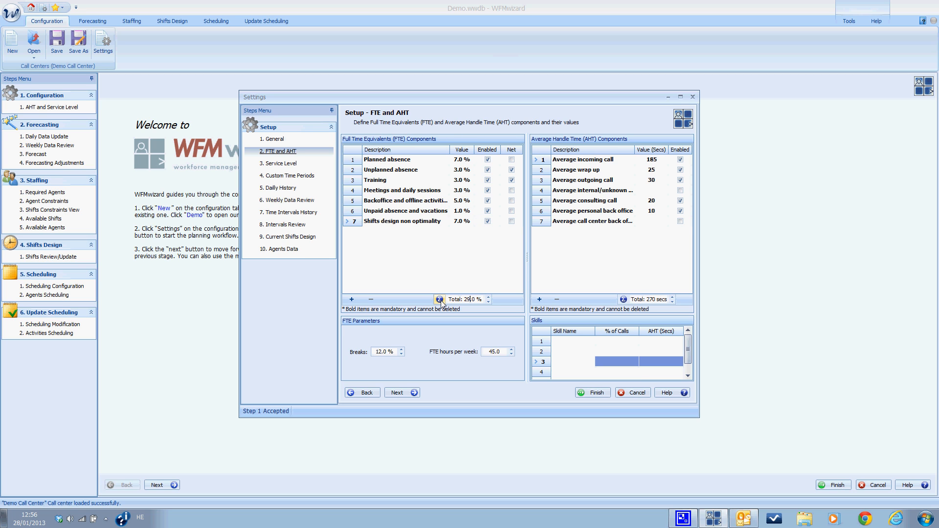
pyautogui.moveTo(461, 231)
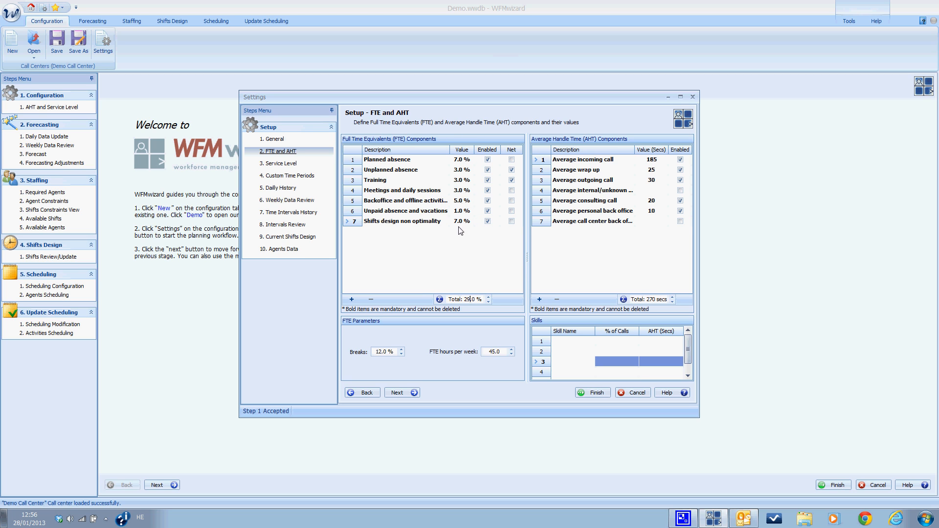
pyautogui.moveTo(462, 258)
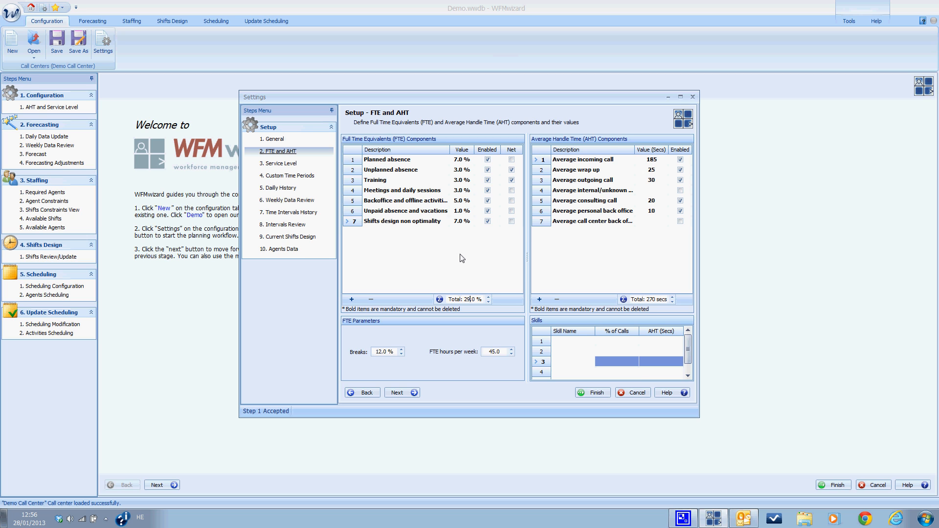
pyautogui.moveTo(464, 257)
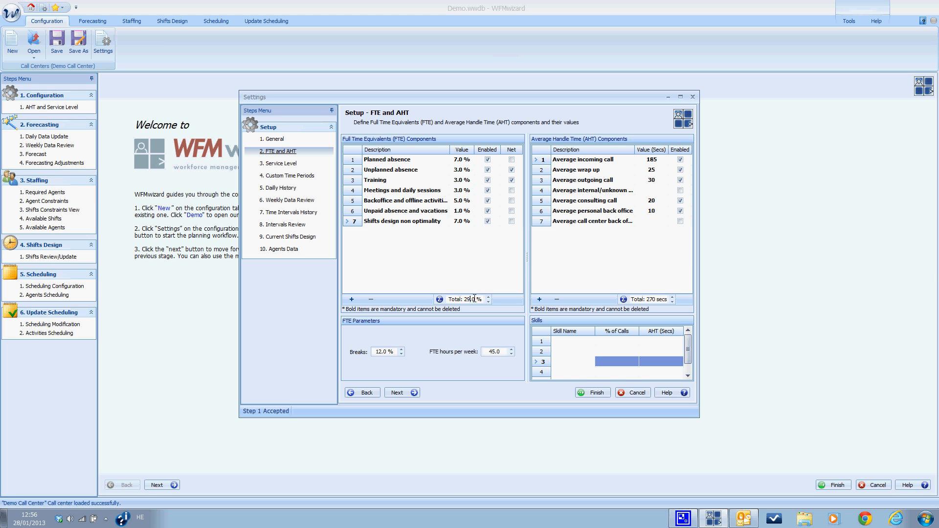
pyautogui.tripleClick(471, 299)
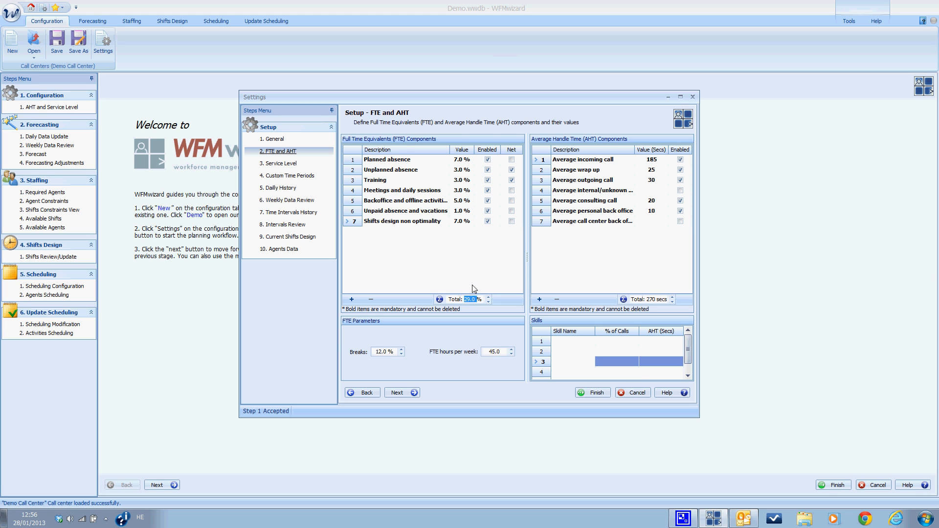
pyautogui.click(488, 222)
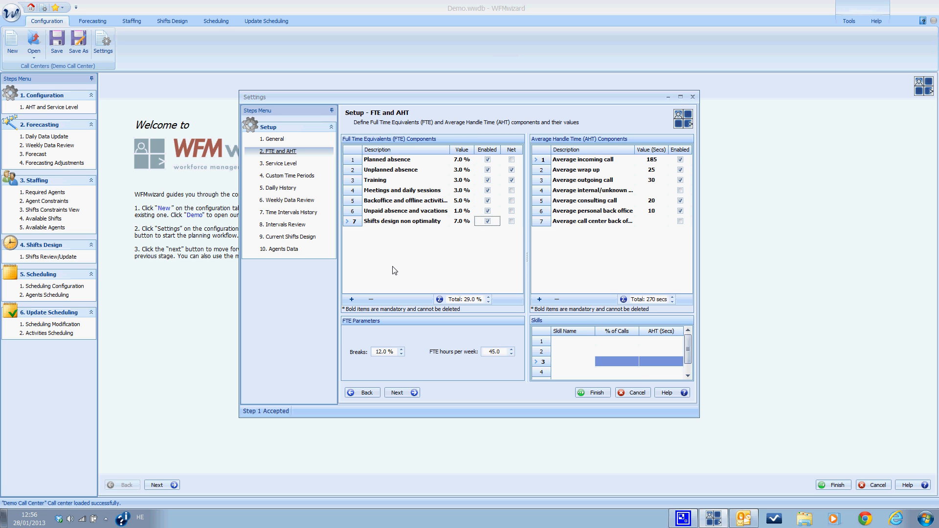
pyautogui.moveTo(414, 270)
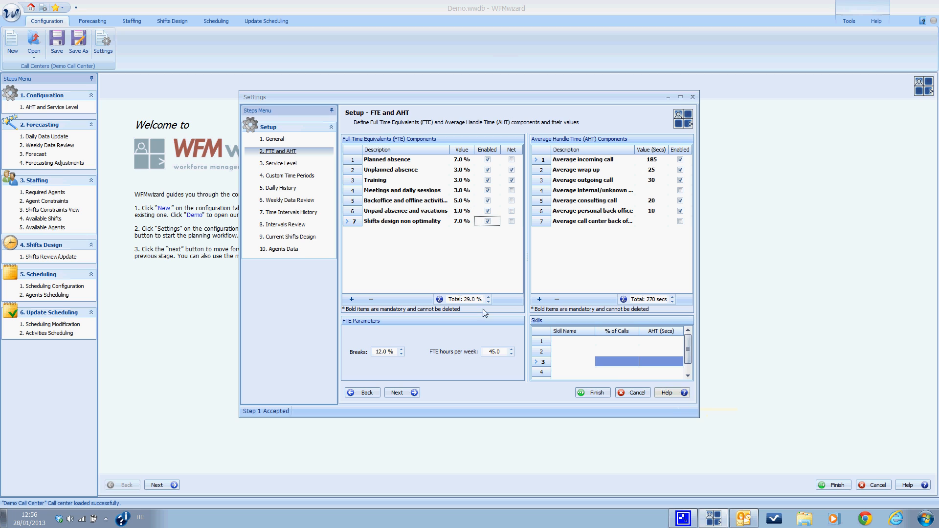
pyautogui.moveTo(383, 240)
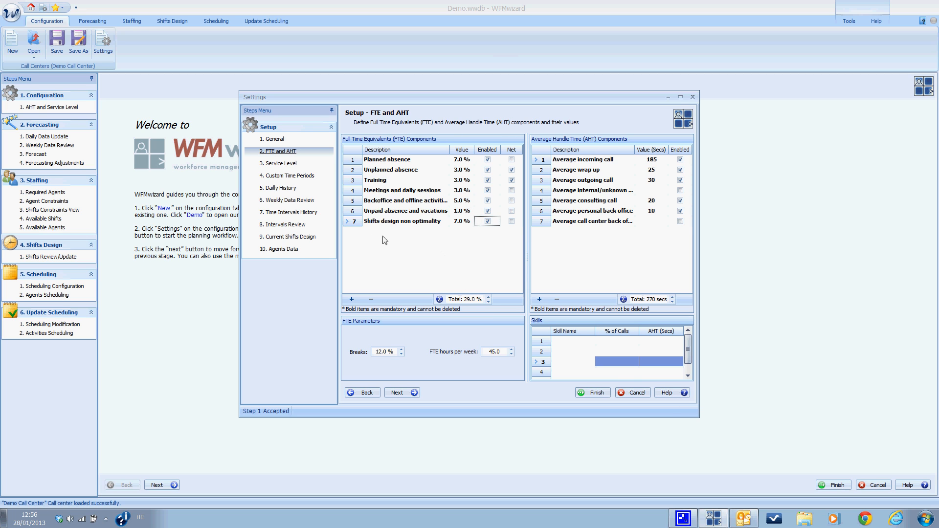
pyautogui.moveTo(354, 228)
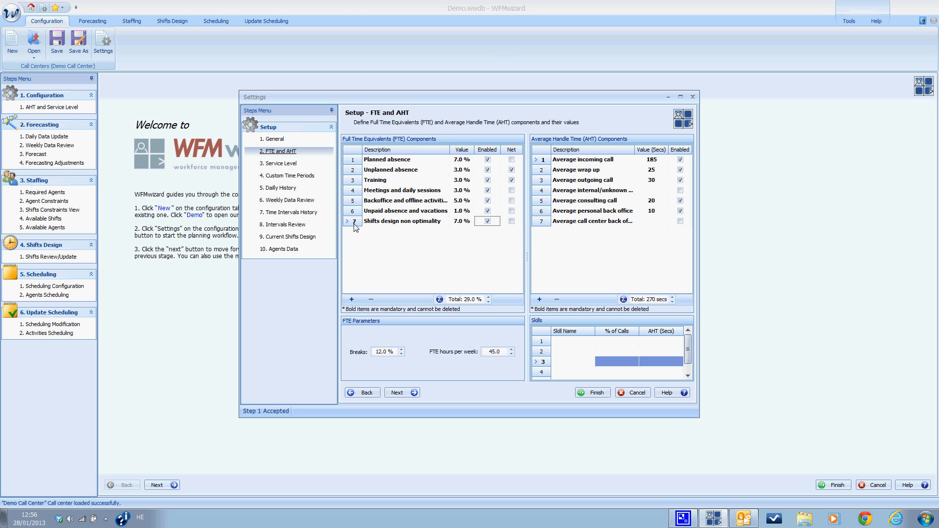
pyautogui.moveTo(408, 225)
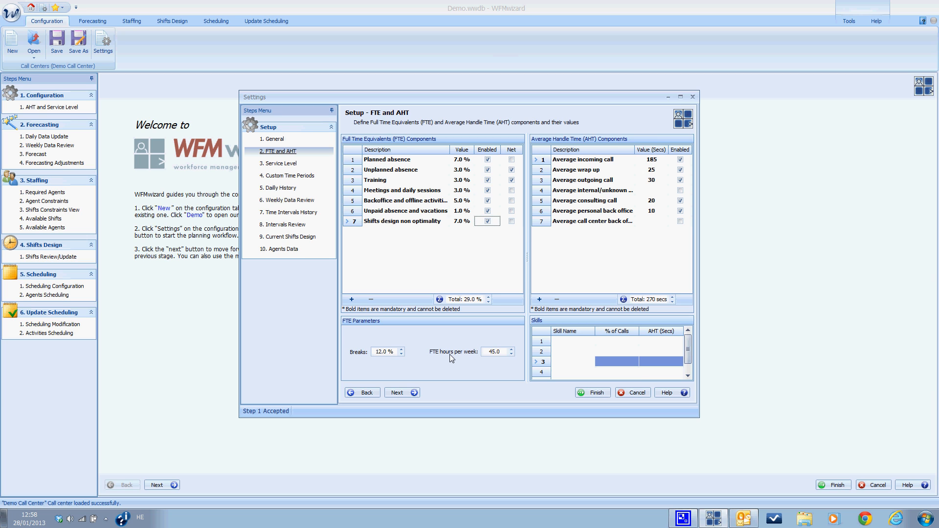
pyautogui.moveTo(625, 309)
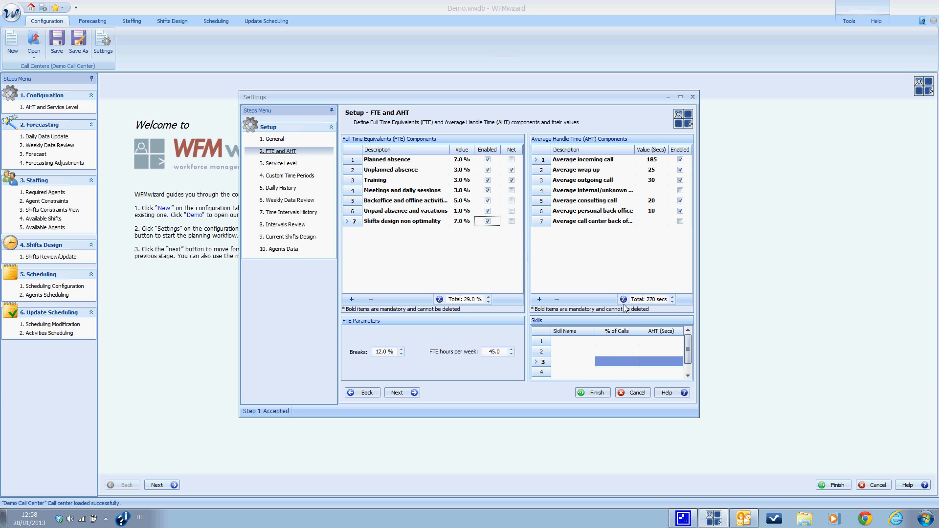
pyautogui.moveTo(610, 247)
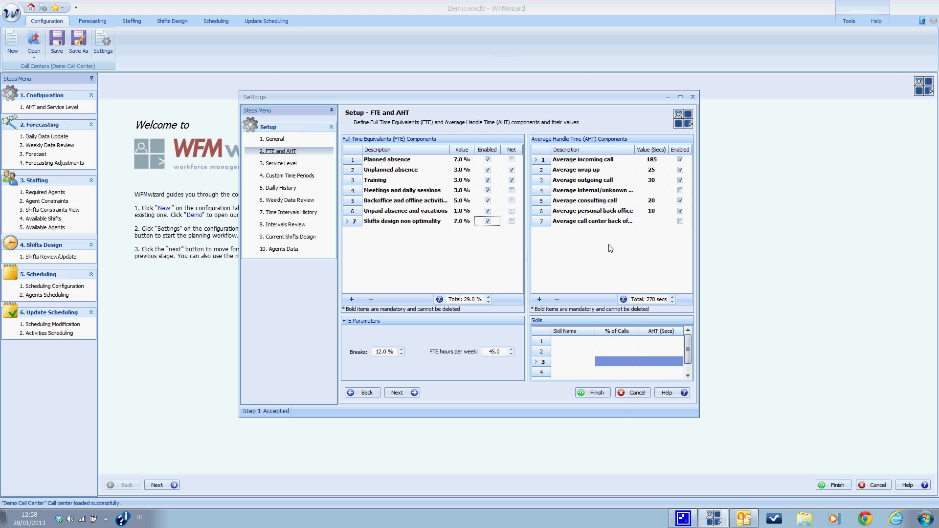
pyautogui.moveTo(609, 207)
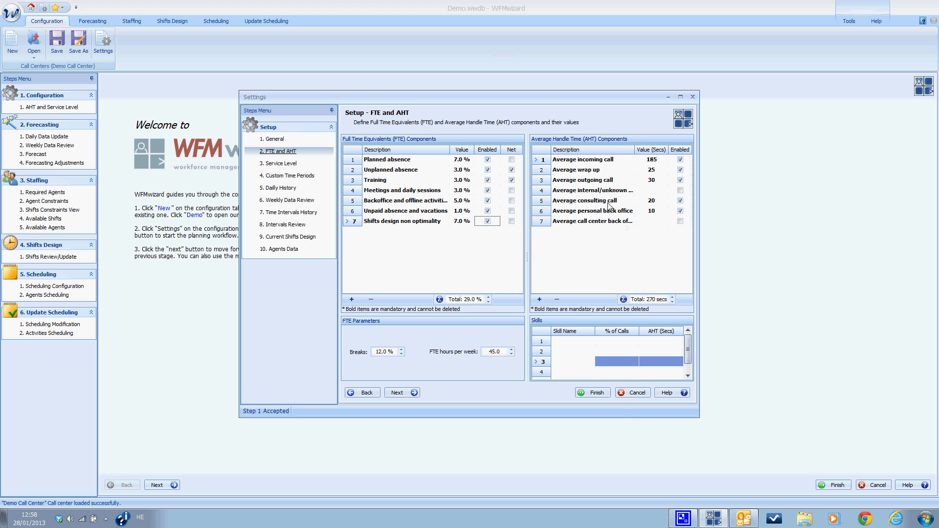
pyautogui.moveTo(627, 182)
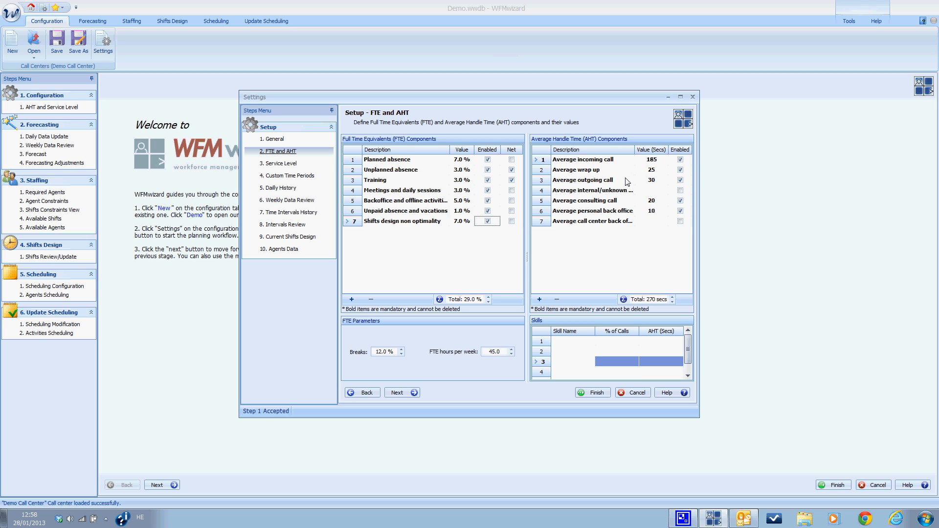
pyautogui.moveTo(581, 189)
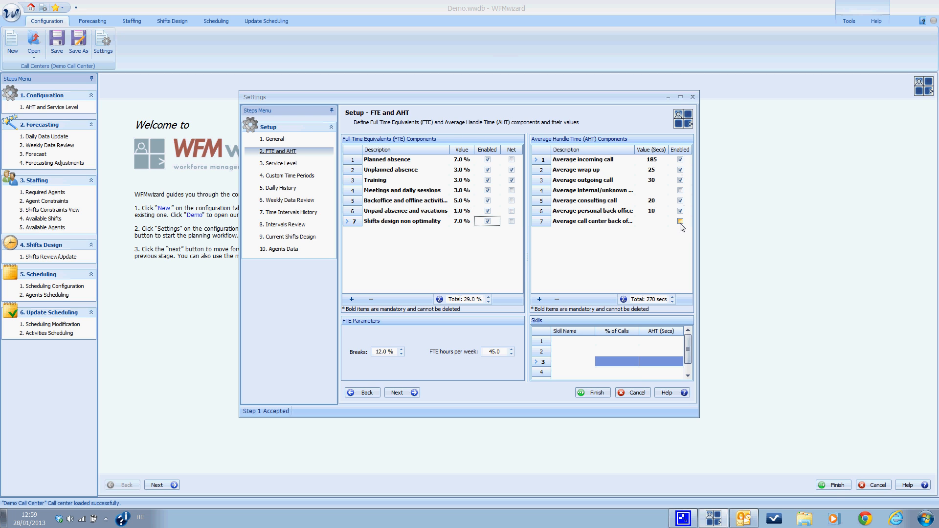
pyautogui.click(680, 220)
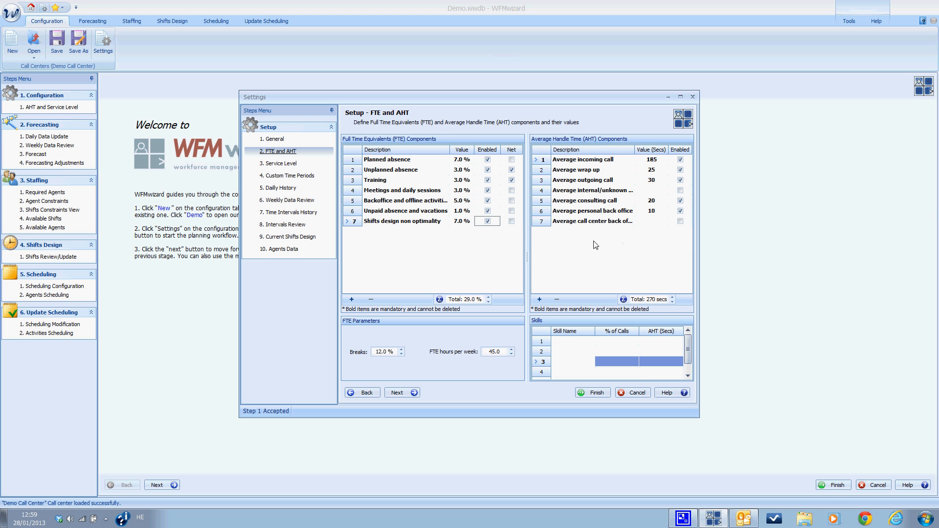
pyautogui.moveTo(538, 299)
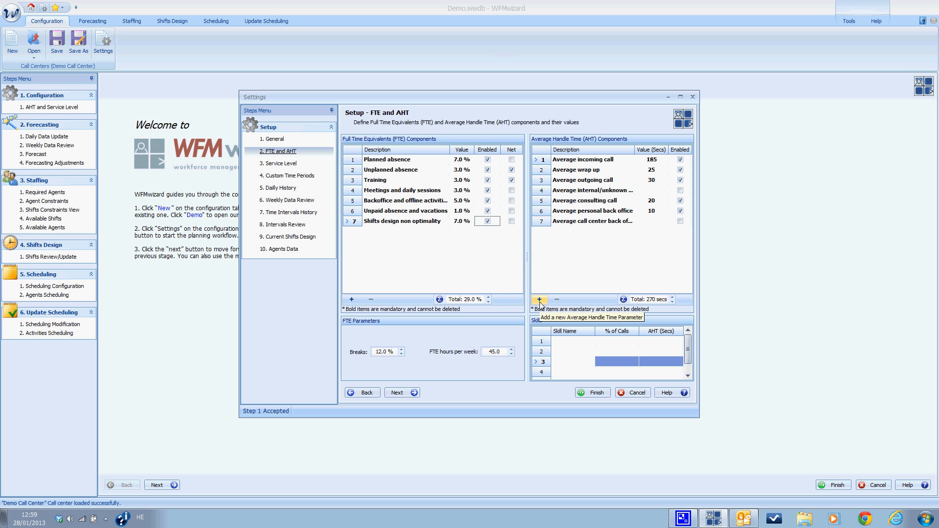
pyautogui.moveTo(561, 279)
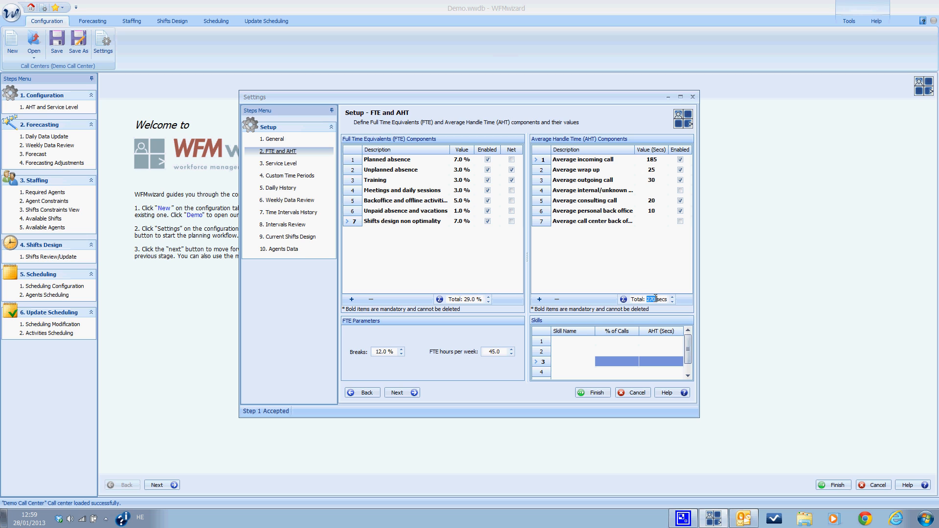
pyautogui.moveTo(653, 274)
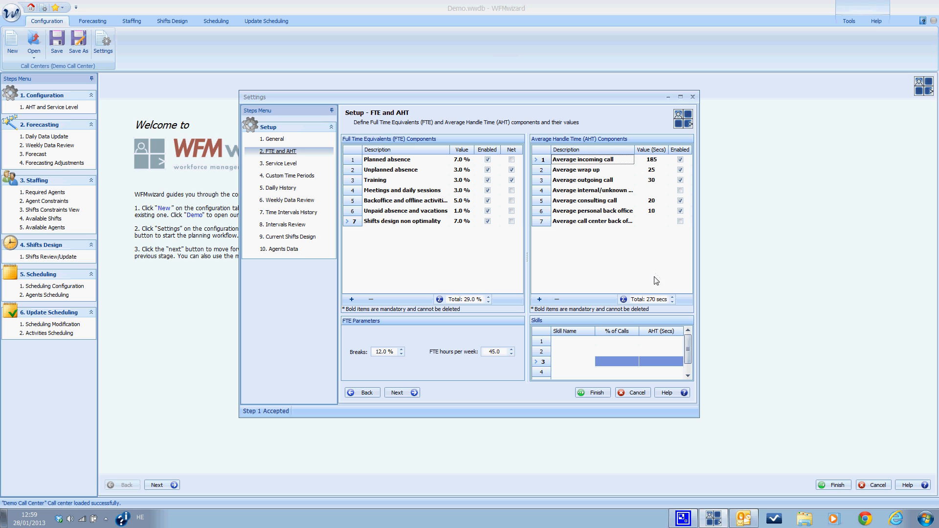
pyautogui.moveTo(610, 355)
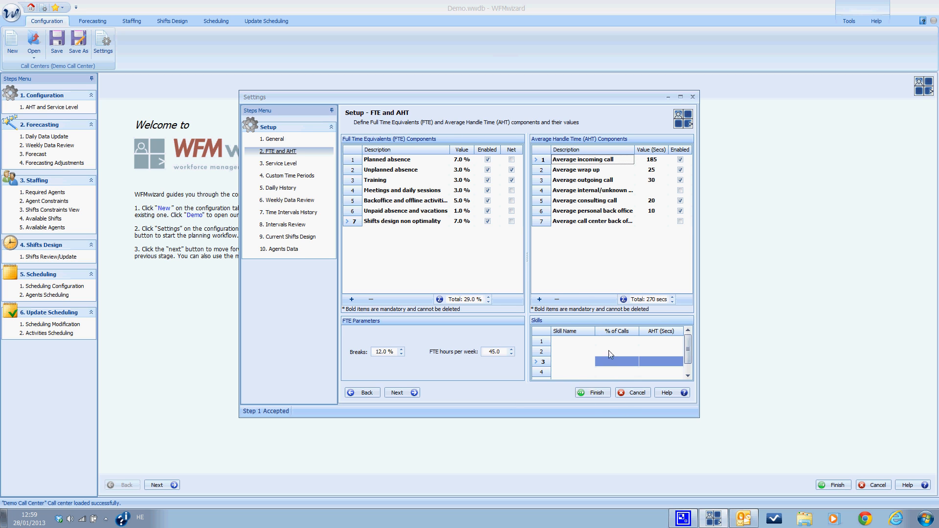
pyautogui.moveTo(559, 283)
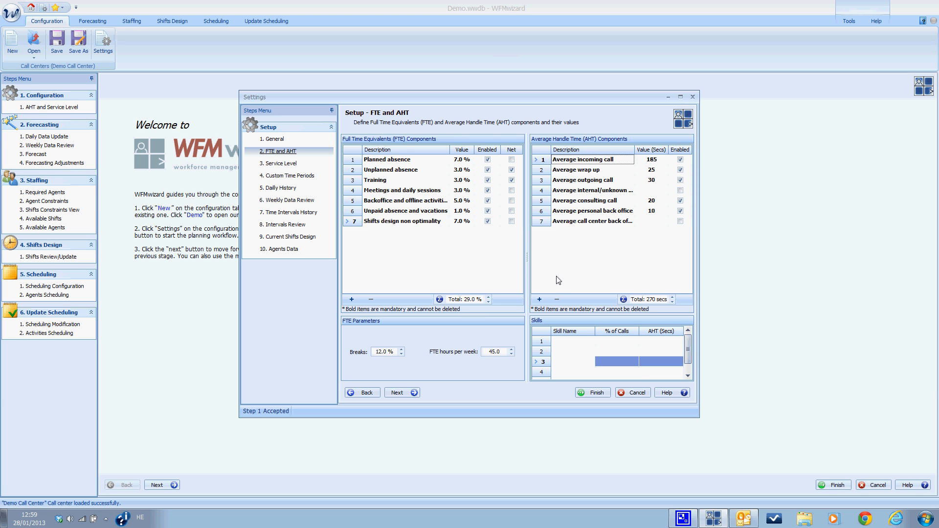
pyautogui.moveTo(622, 328)
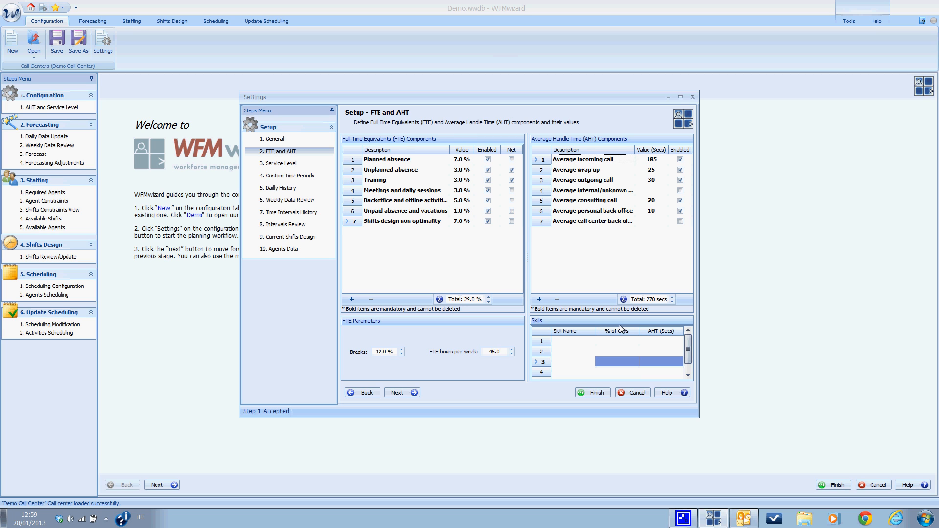
pyautogui.moveTo(574, 343)
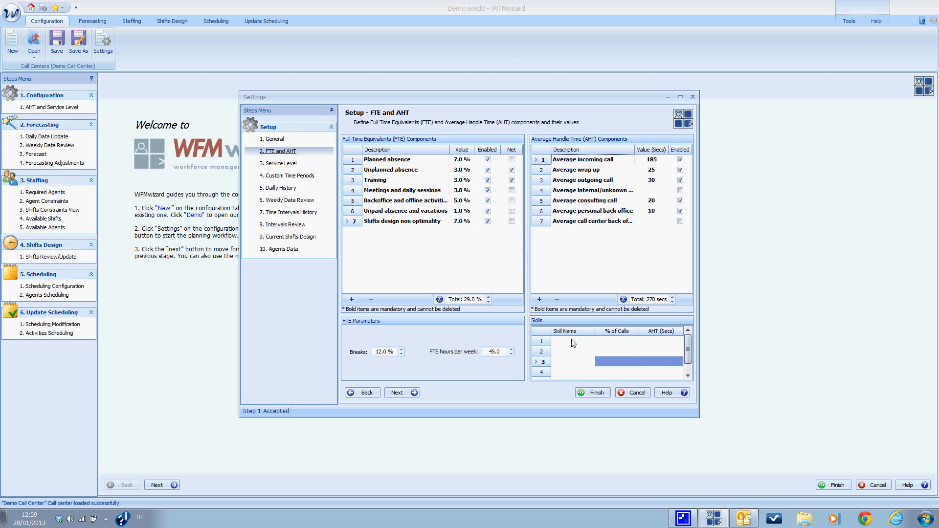
pyautogui.click(572, 341)
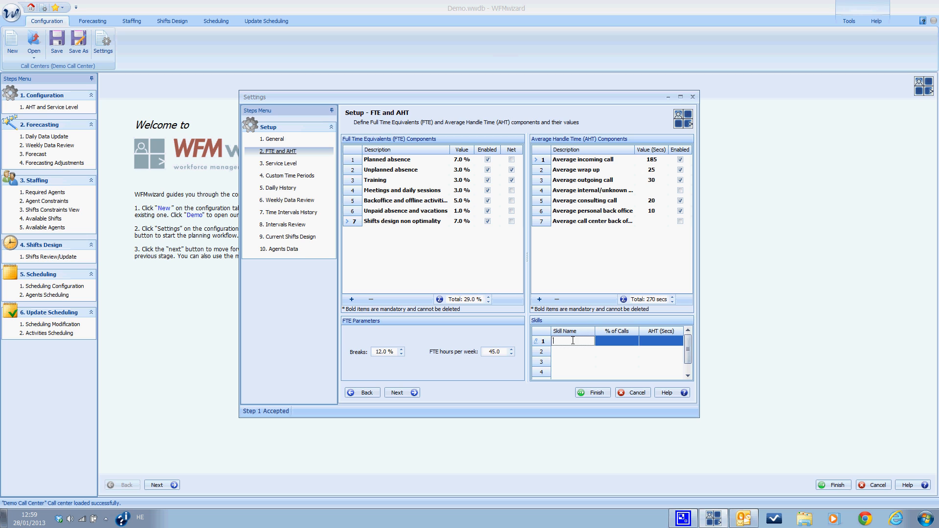
pyautogui.click(616, 340)
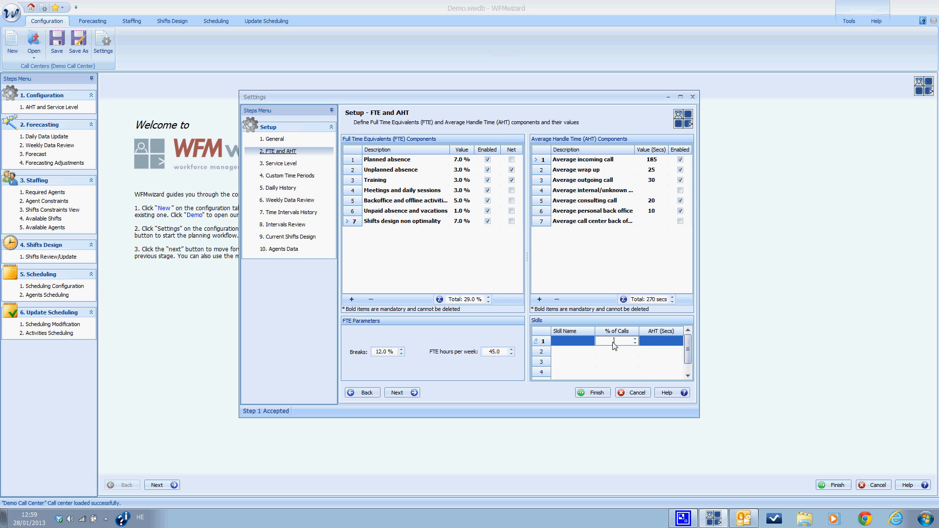
pyautogui.moveTo(620, 355)
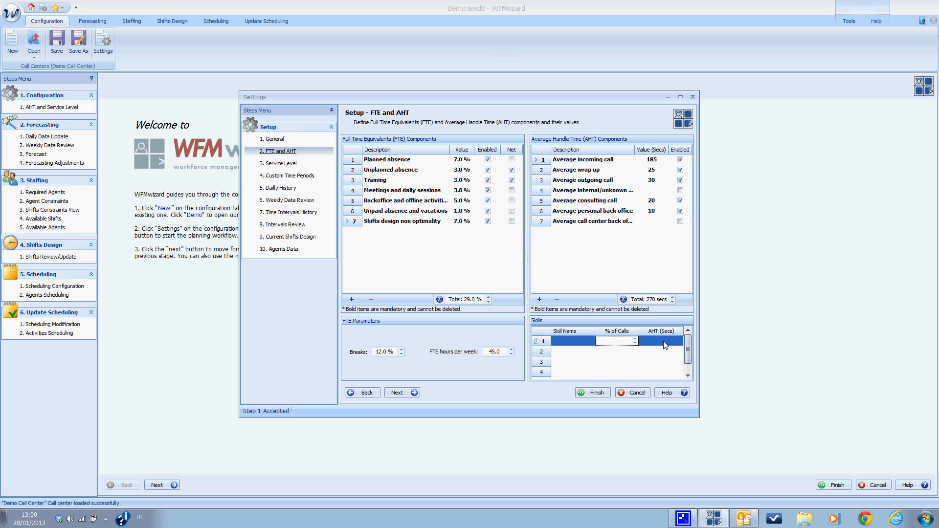
pyautogui.click(658, 341)
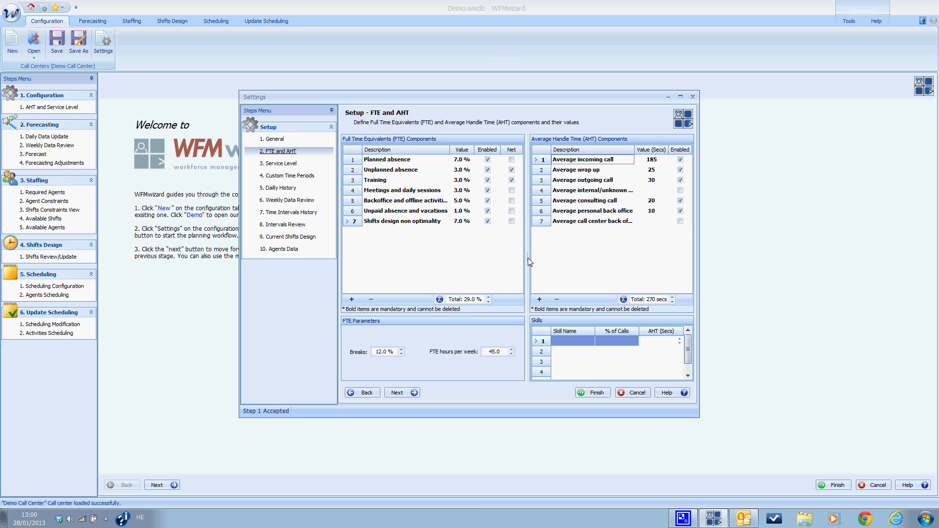
pyautogui.moveTo(494, 232)
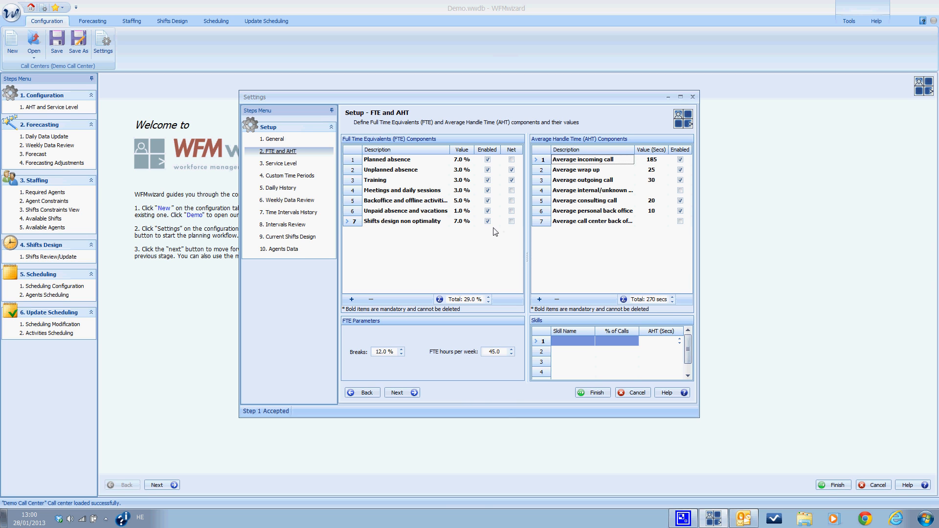